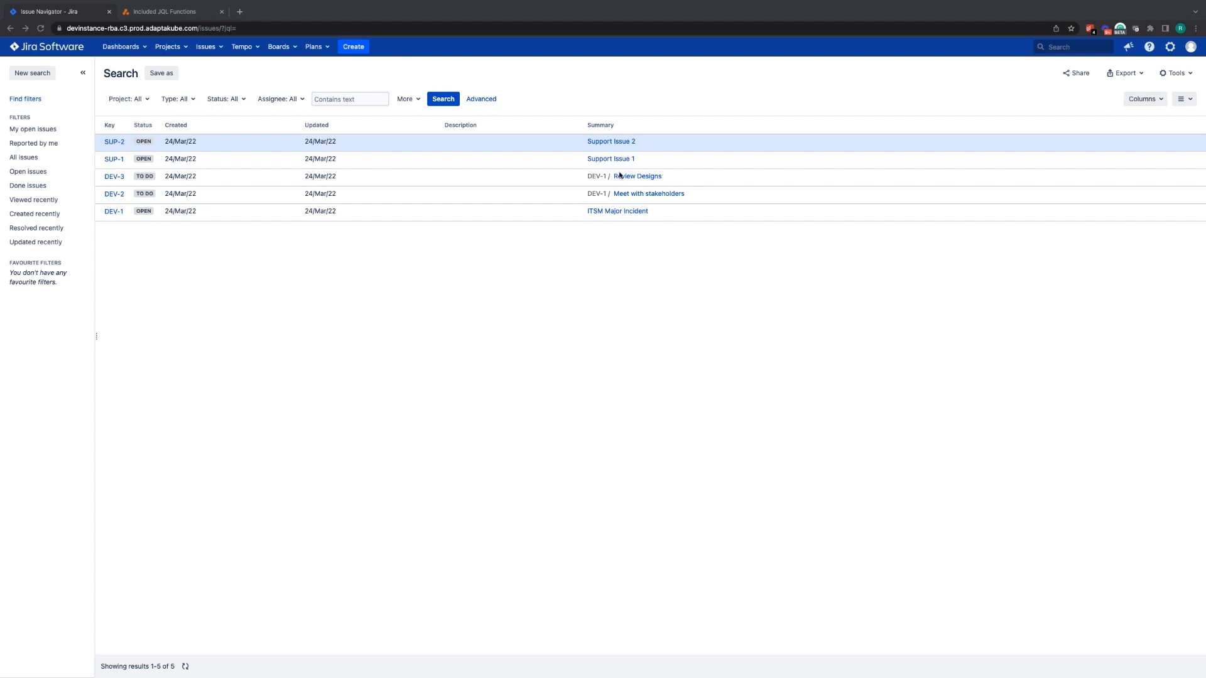
Show the extra search criteria, including IssueFunction, via the More dropdown.
click(406, 98)
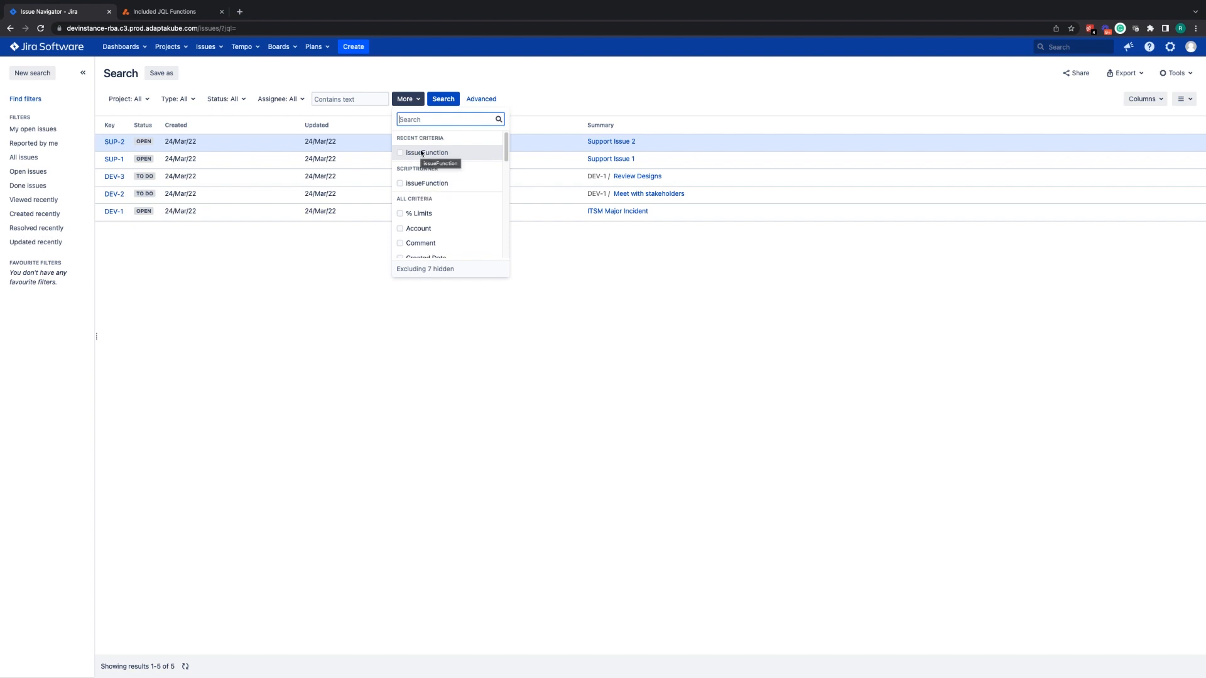
Add an IssueFunction criterion and choose the hasLinks ScriptRunner function.
click(427, 152)
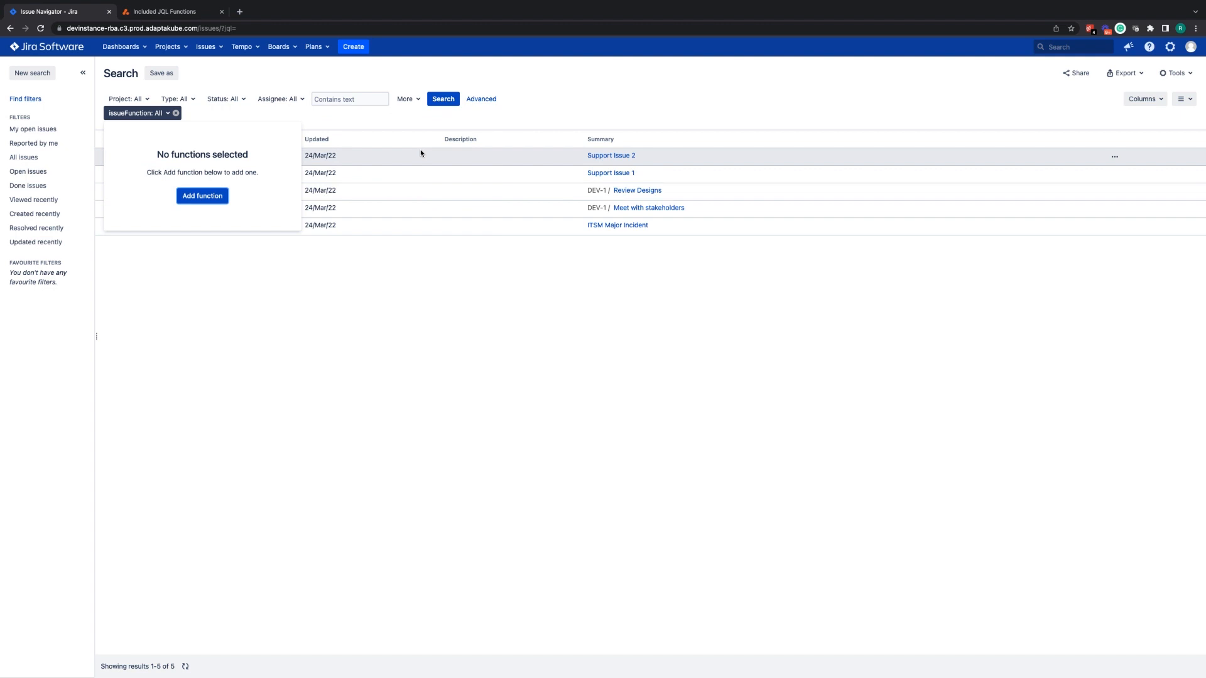
click(202, 196)
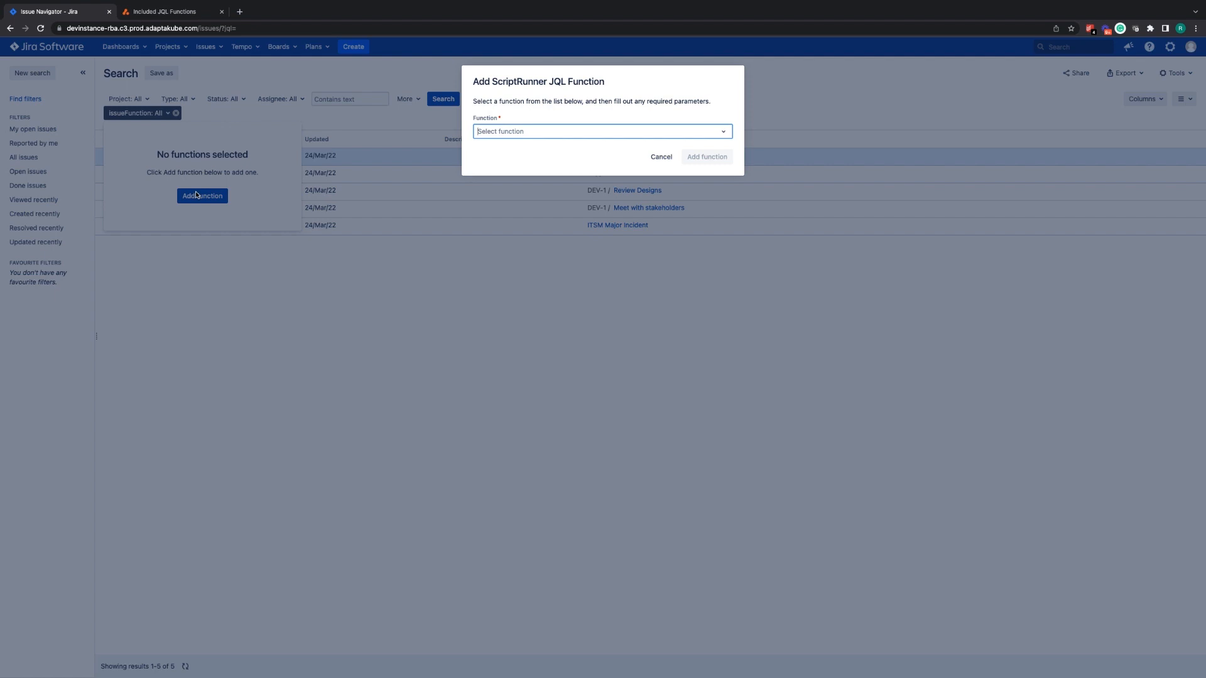
click(601, 130)
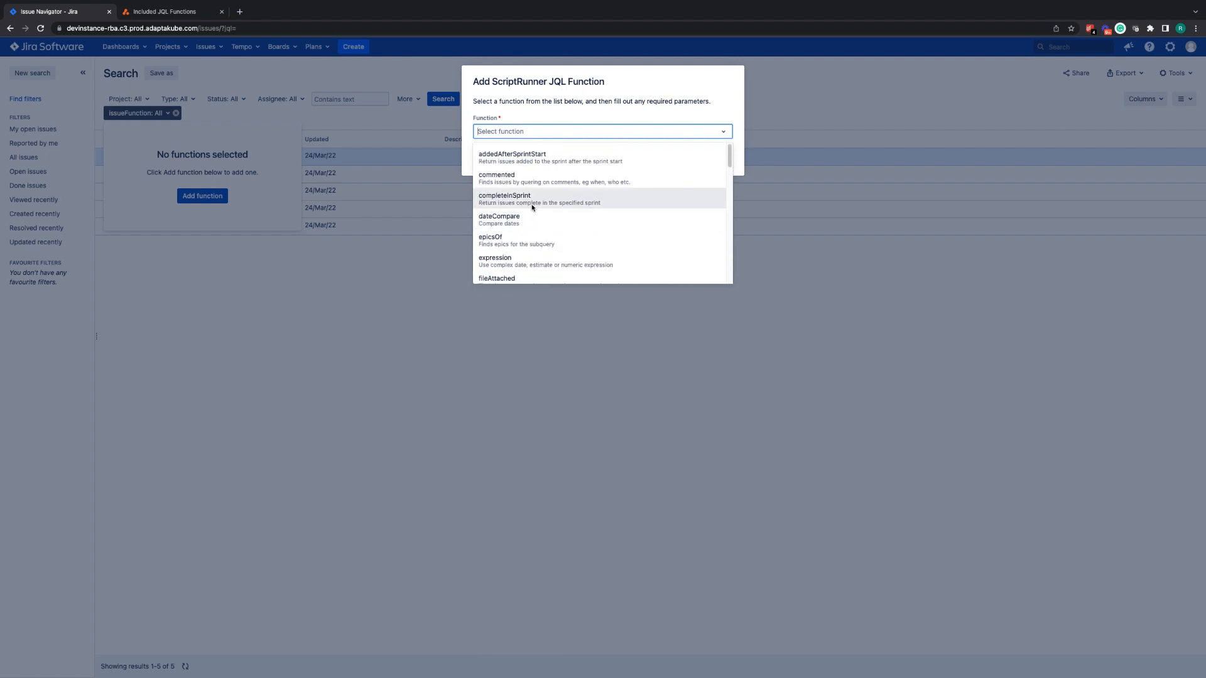
text(hasl)
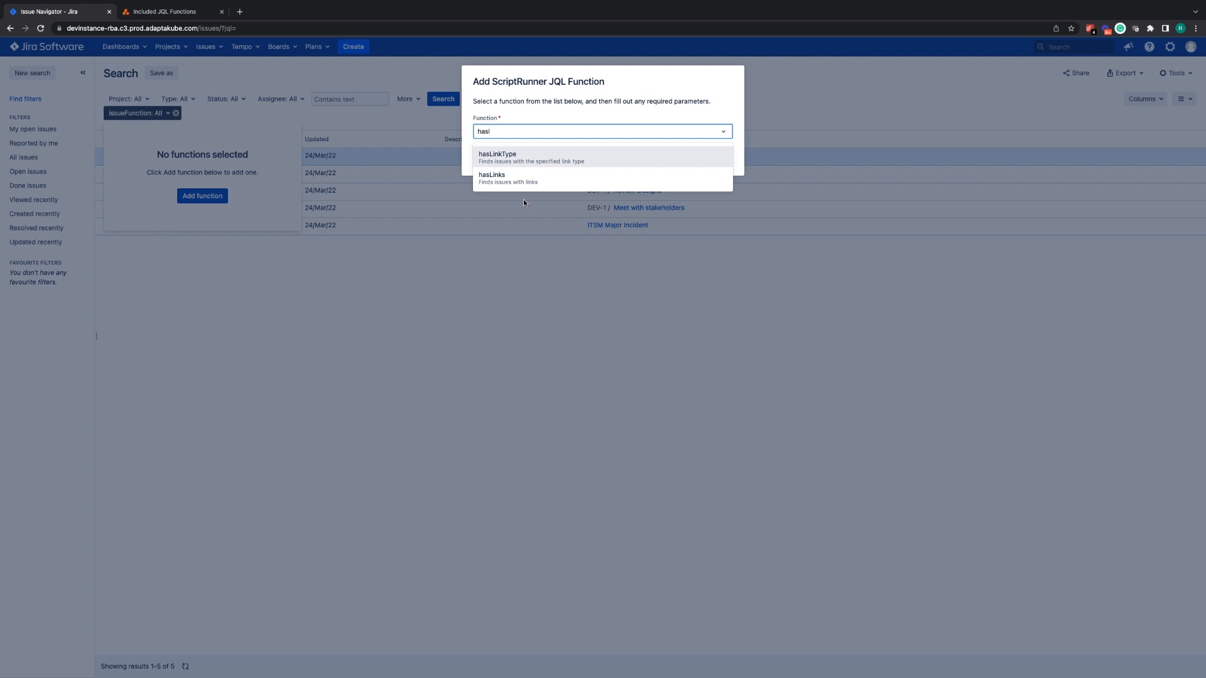
mouse_move(523, 177)
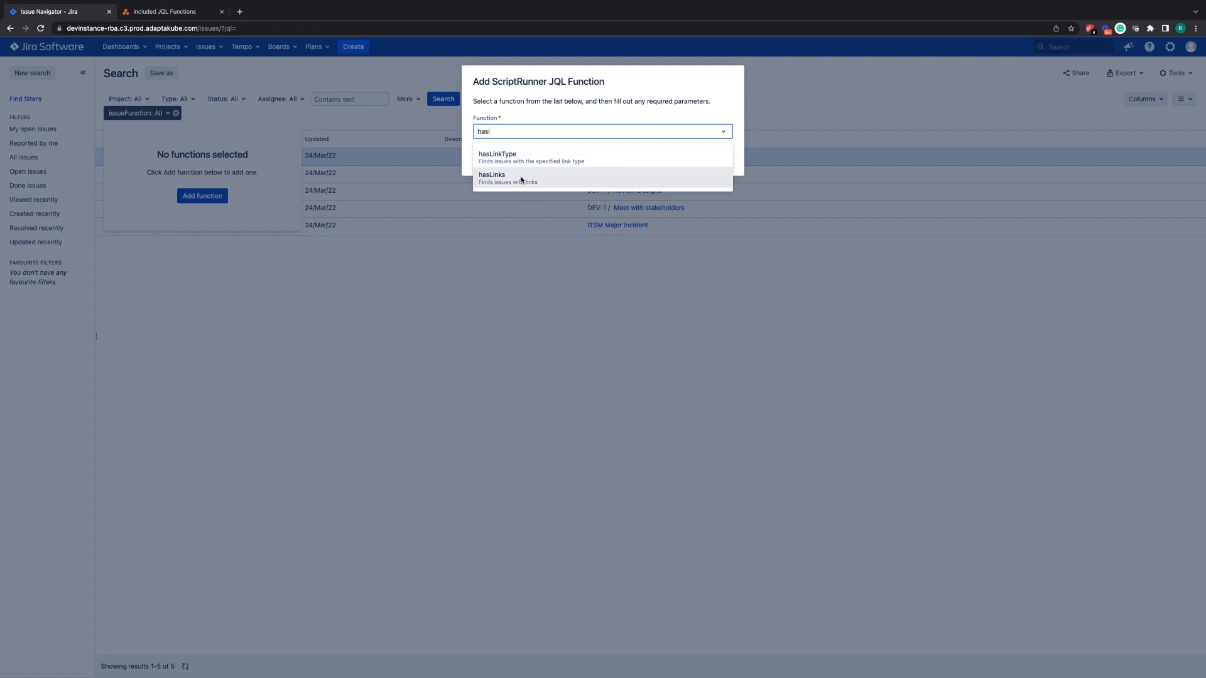
click(493, 177)
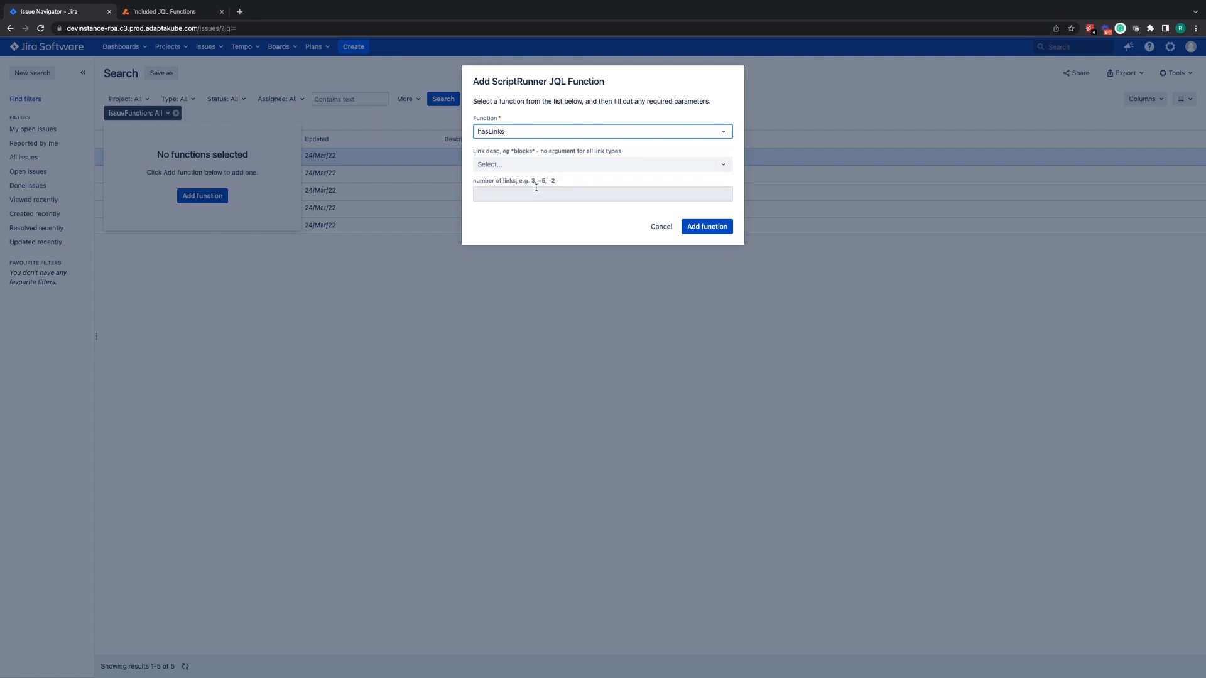
mouse_move(589, 177)
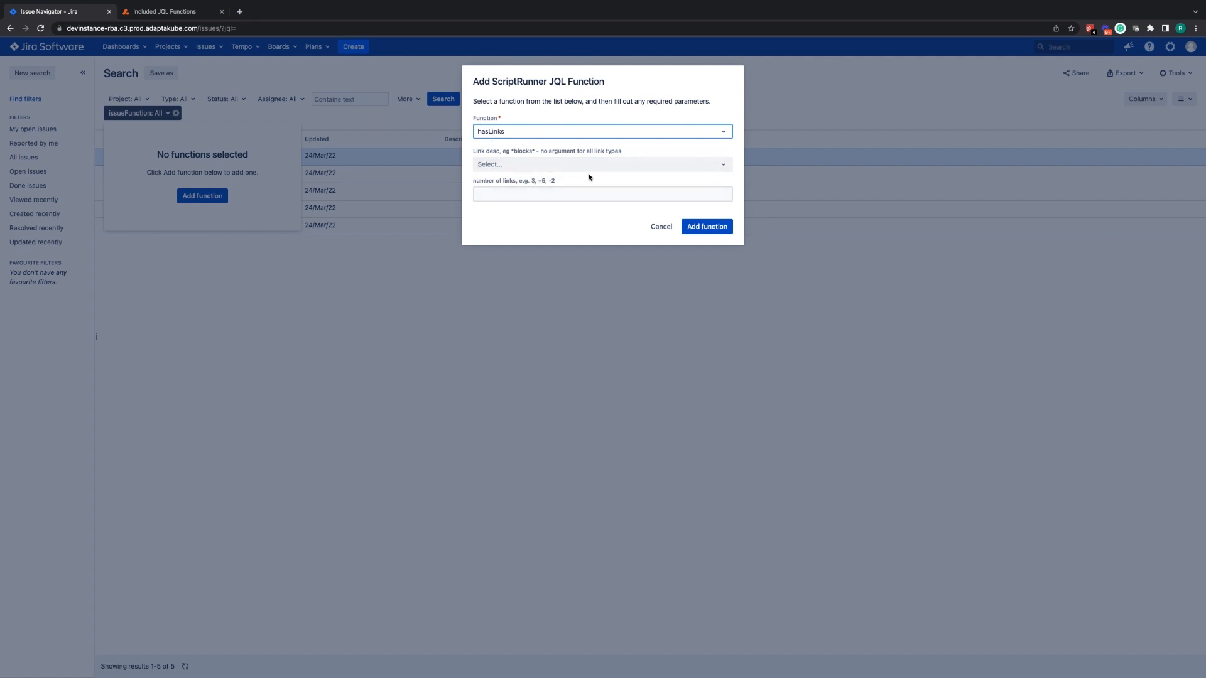
Apply the hasLinks filter, leaving only SUP-2, SUP-1 and DEV-1.
click(705, 226)
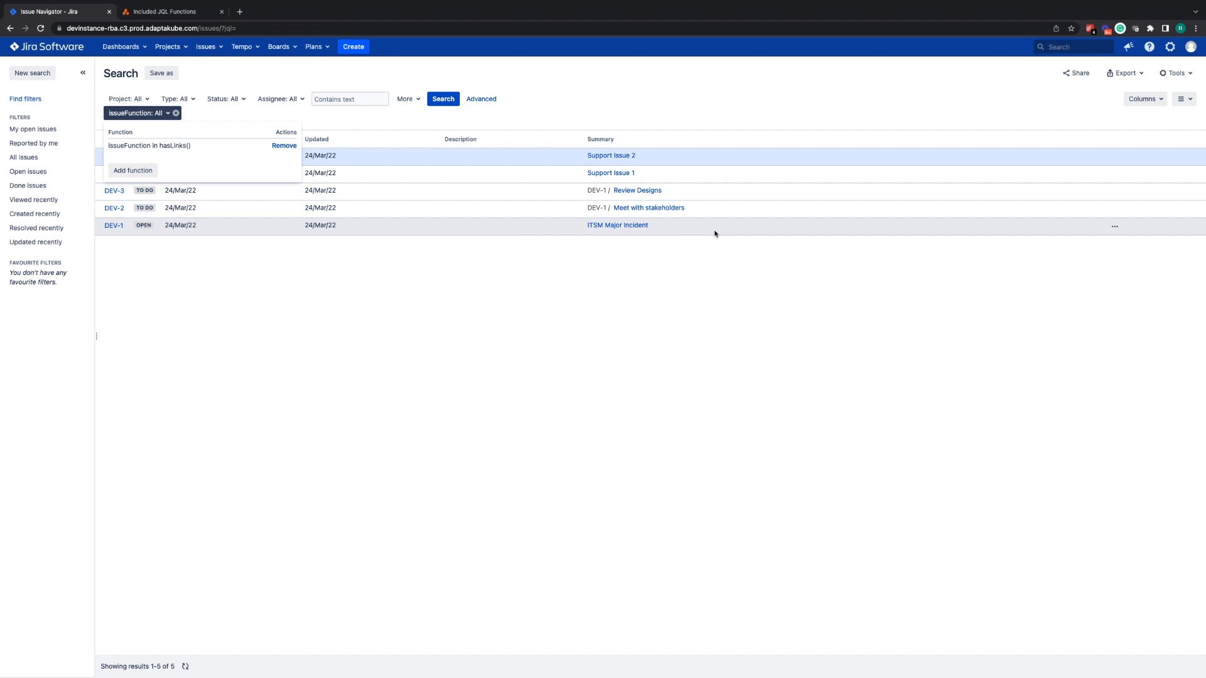
mouse_move(145, 189)
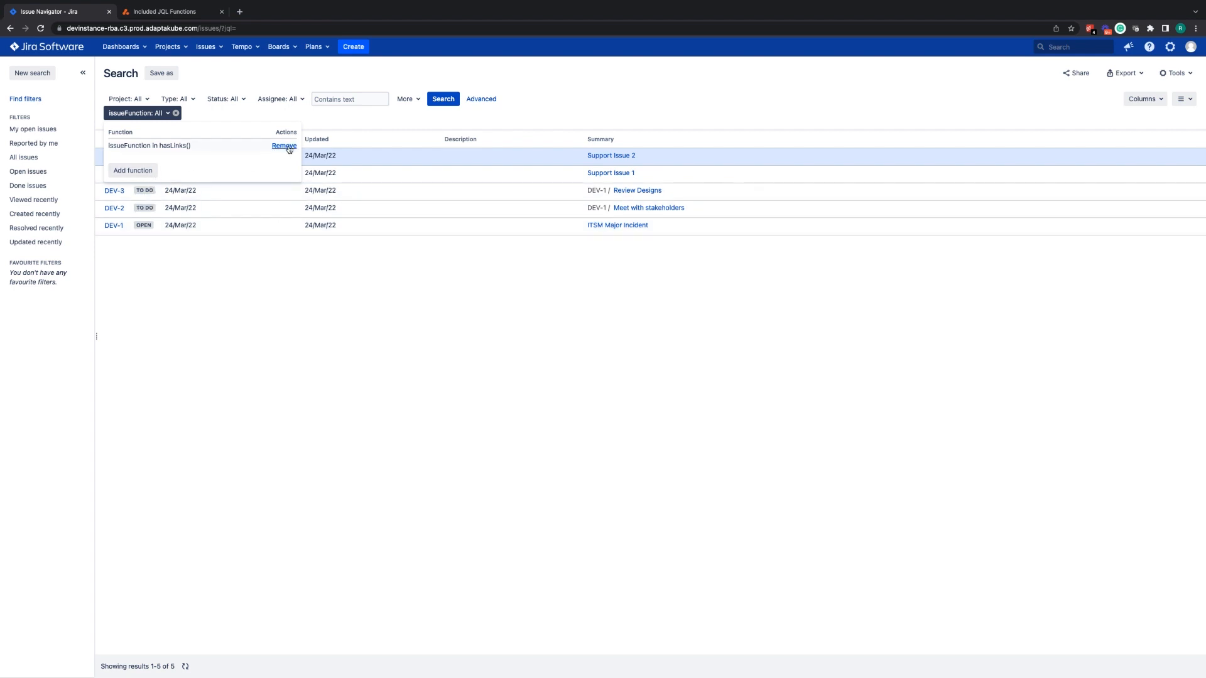
mouse_move(319, 291)
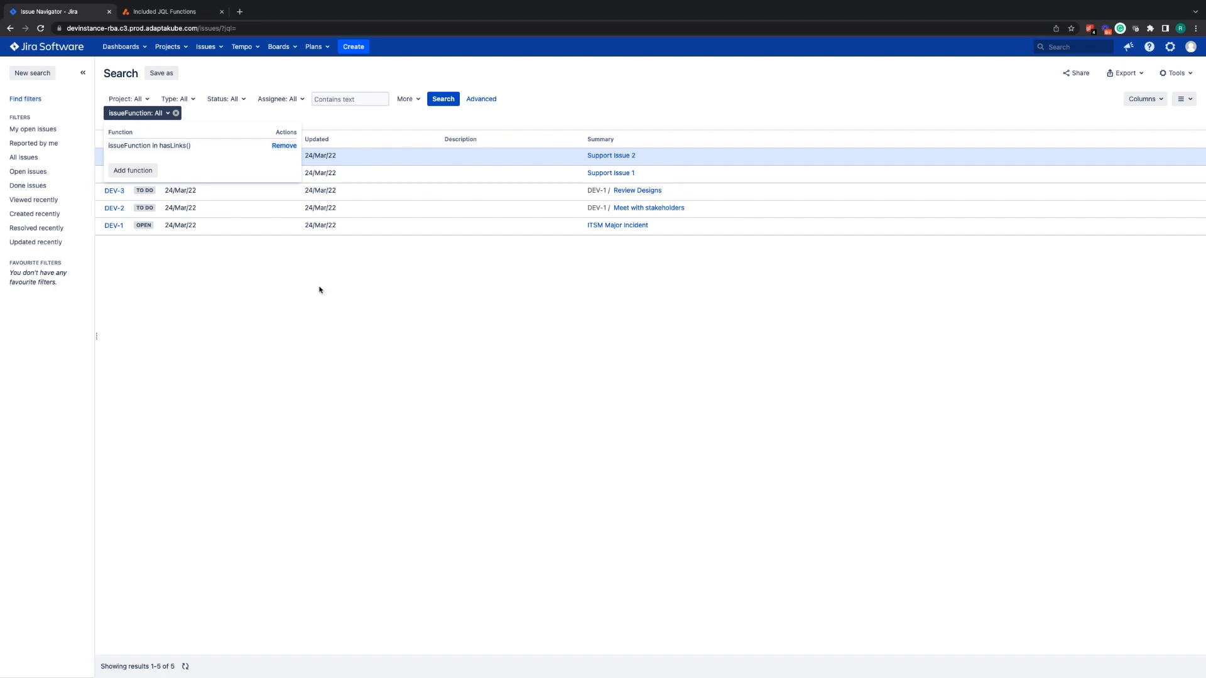
click(443, 98)
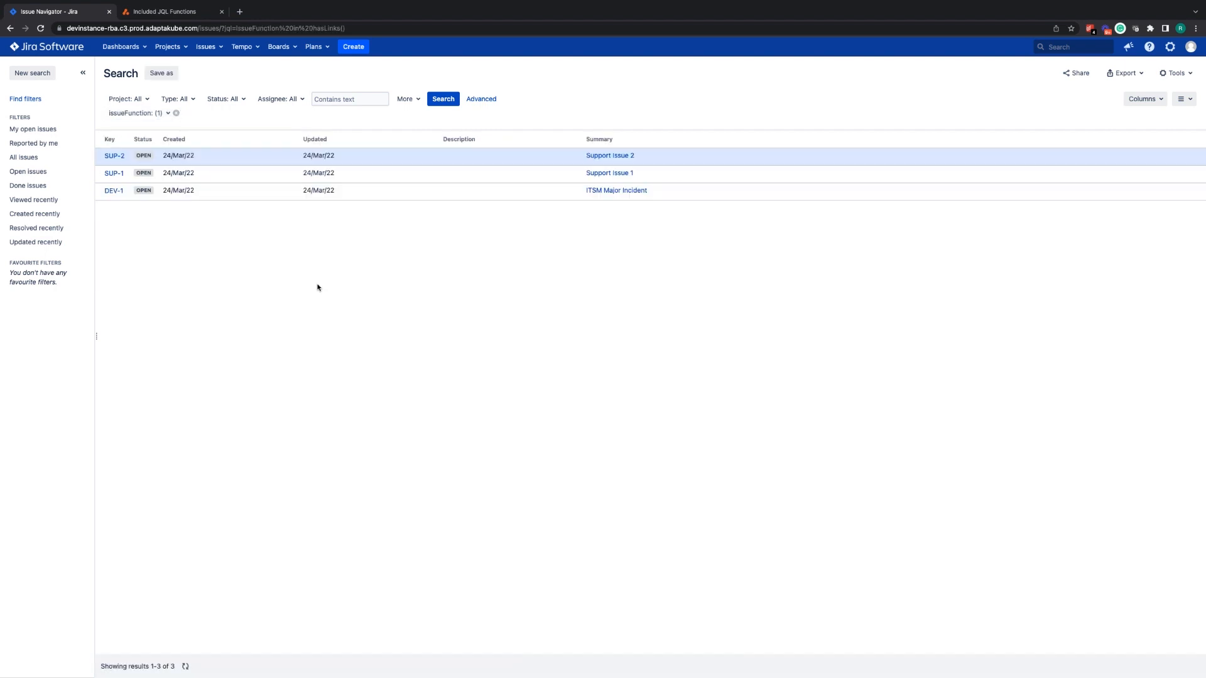
mouse_move(302, 298)
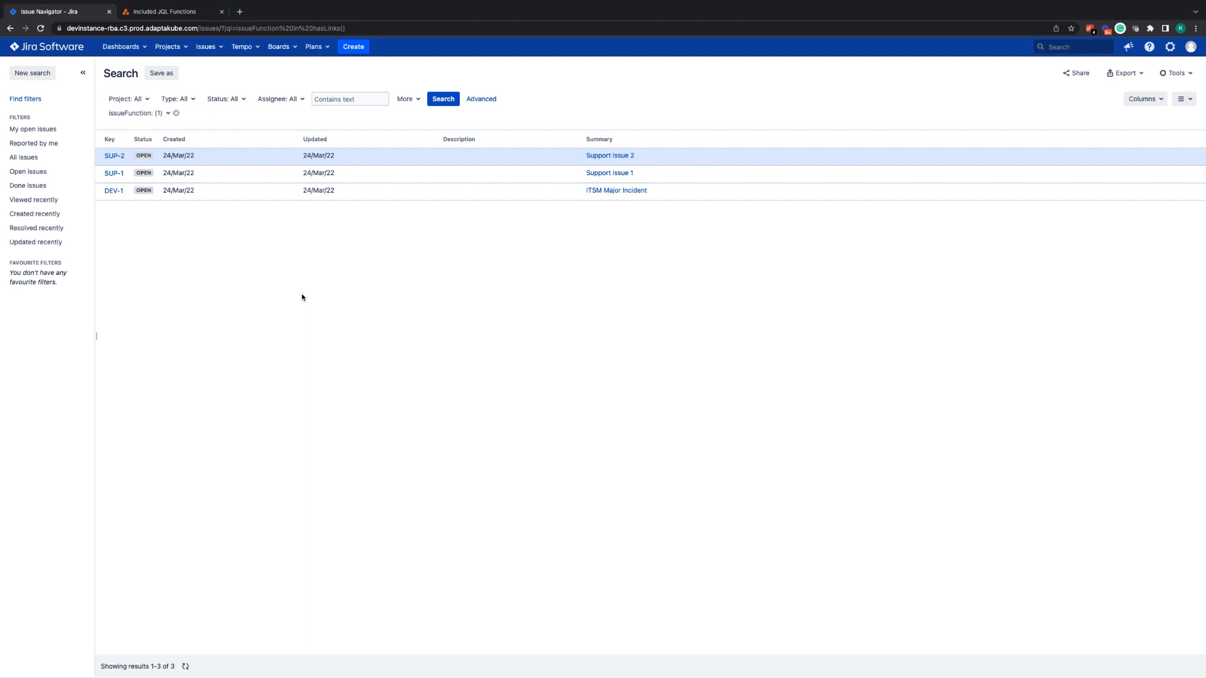
mouse_move(266, 215)
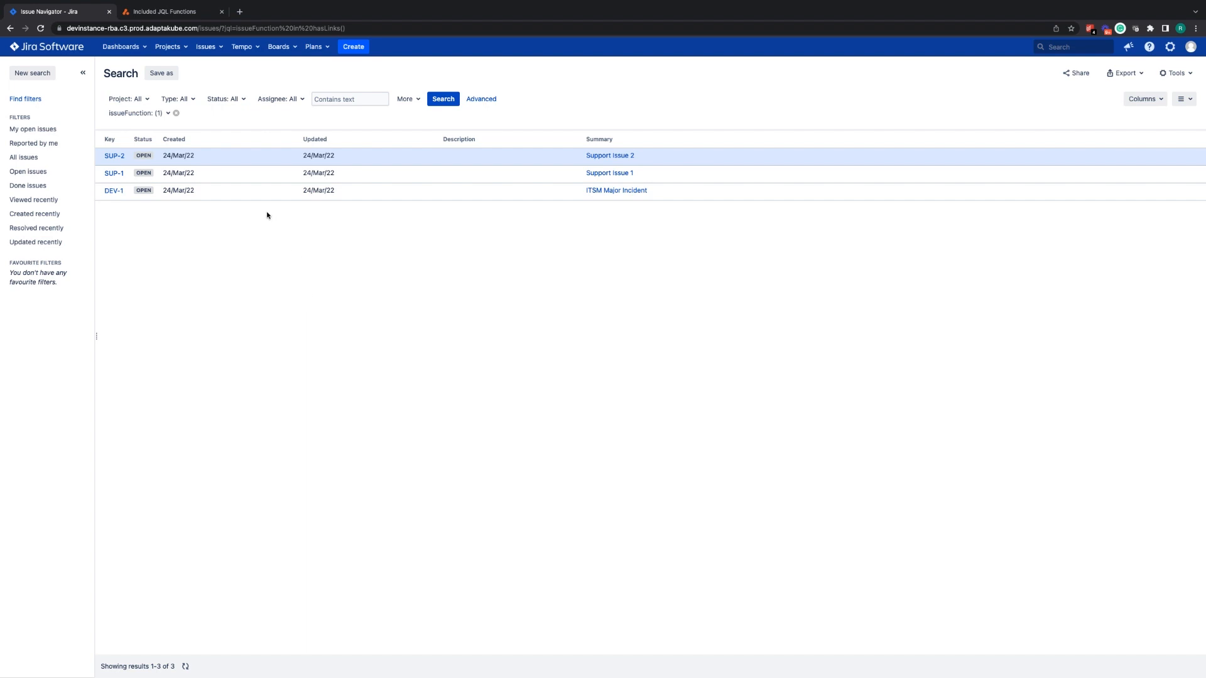
mouse_move(244, 156)
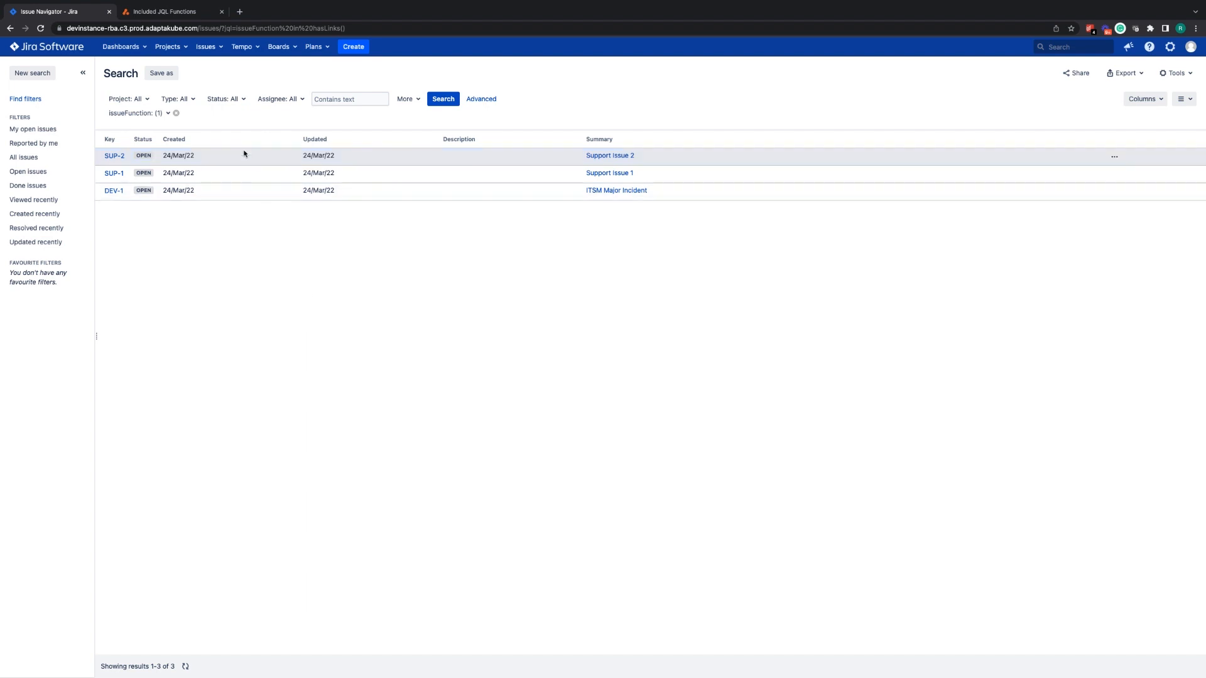
click(170, 11)
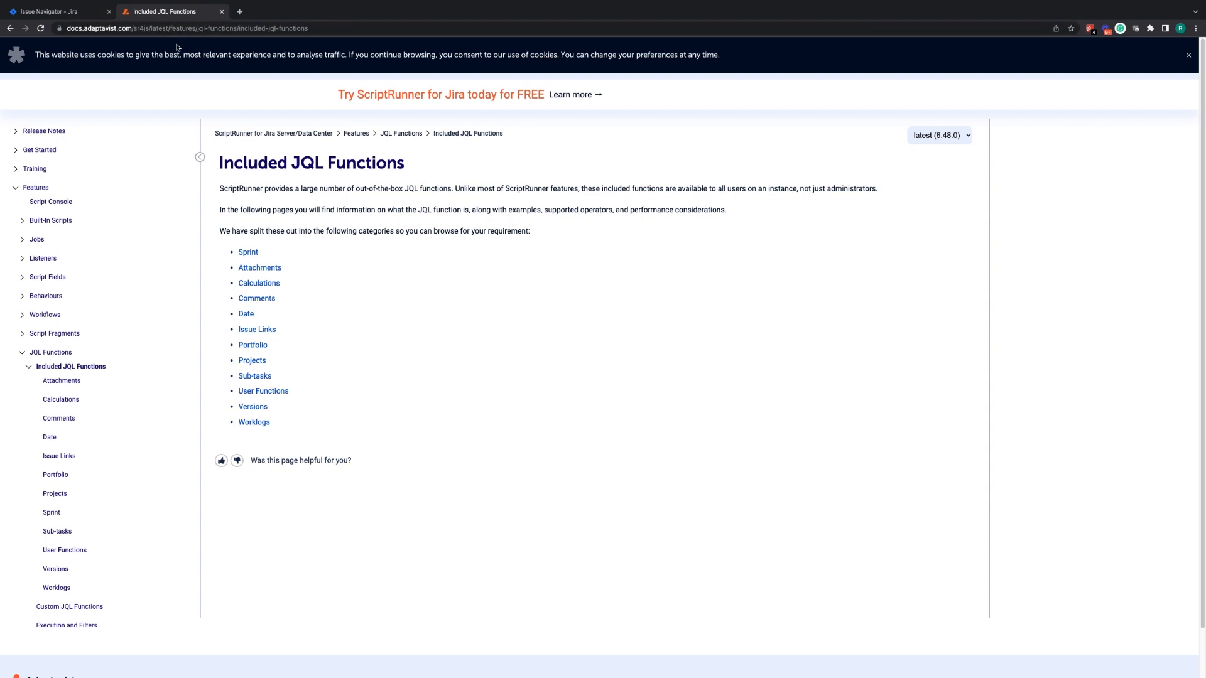
mouse_move(189, 73)
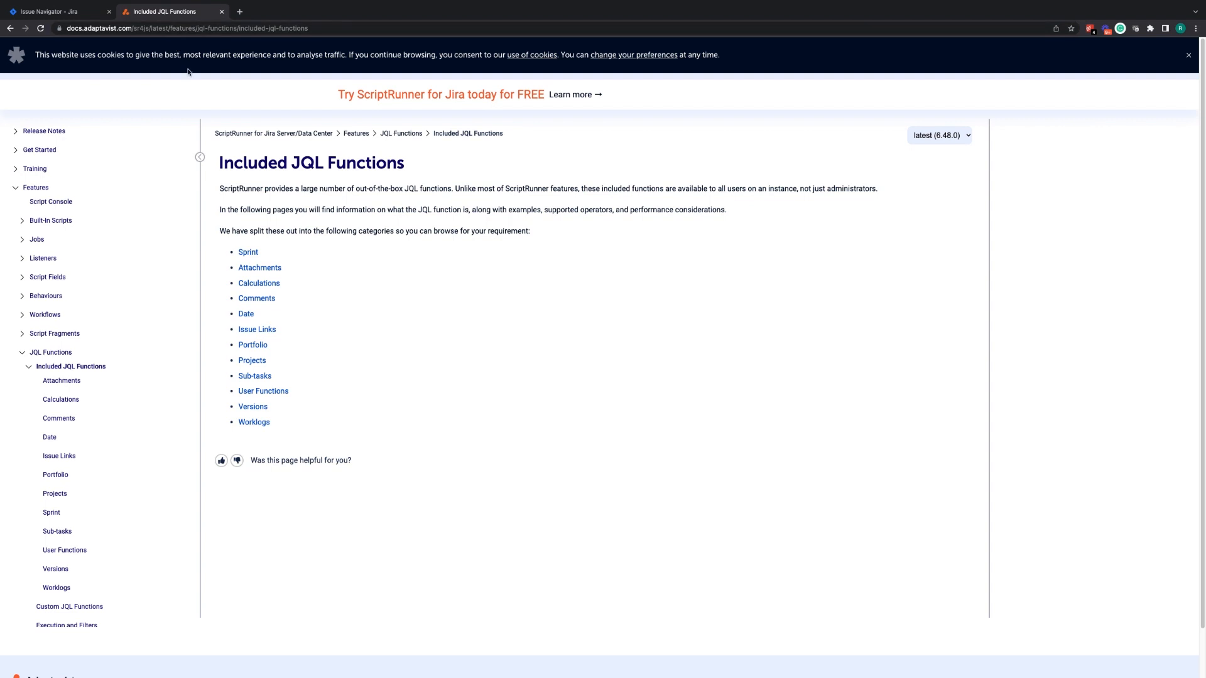
mouse_move(390, 302)
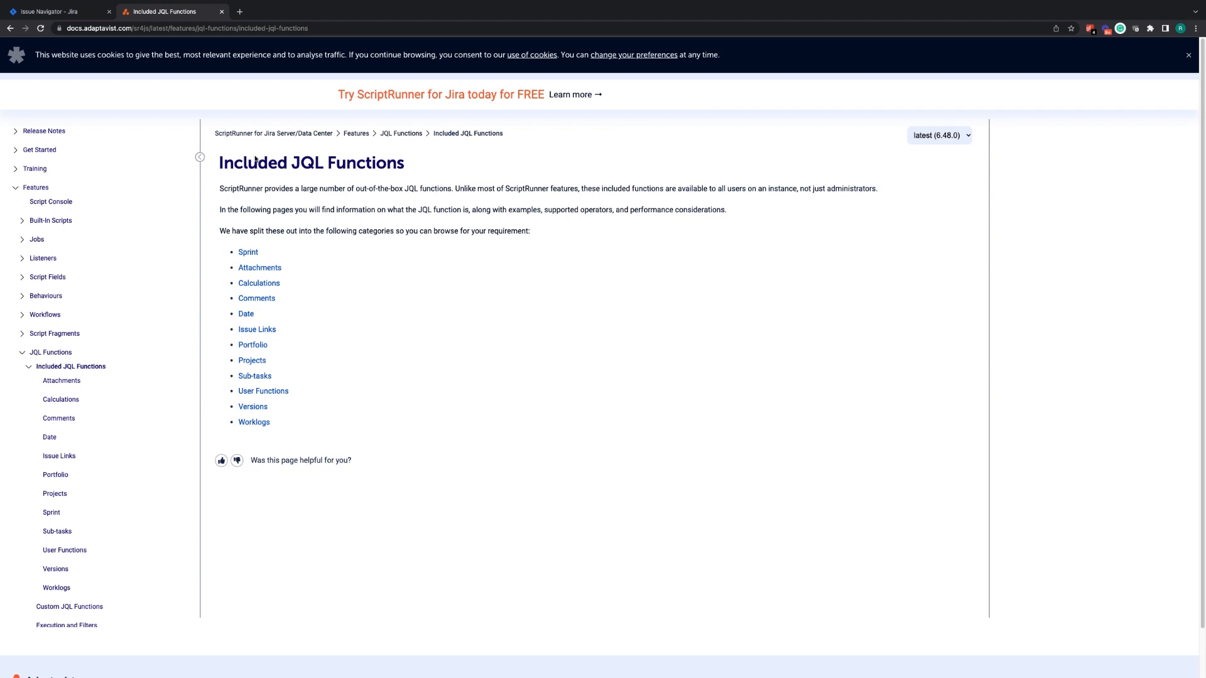
mouse_move(316, 143)
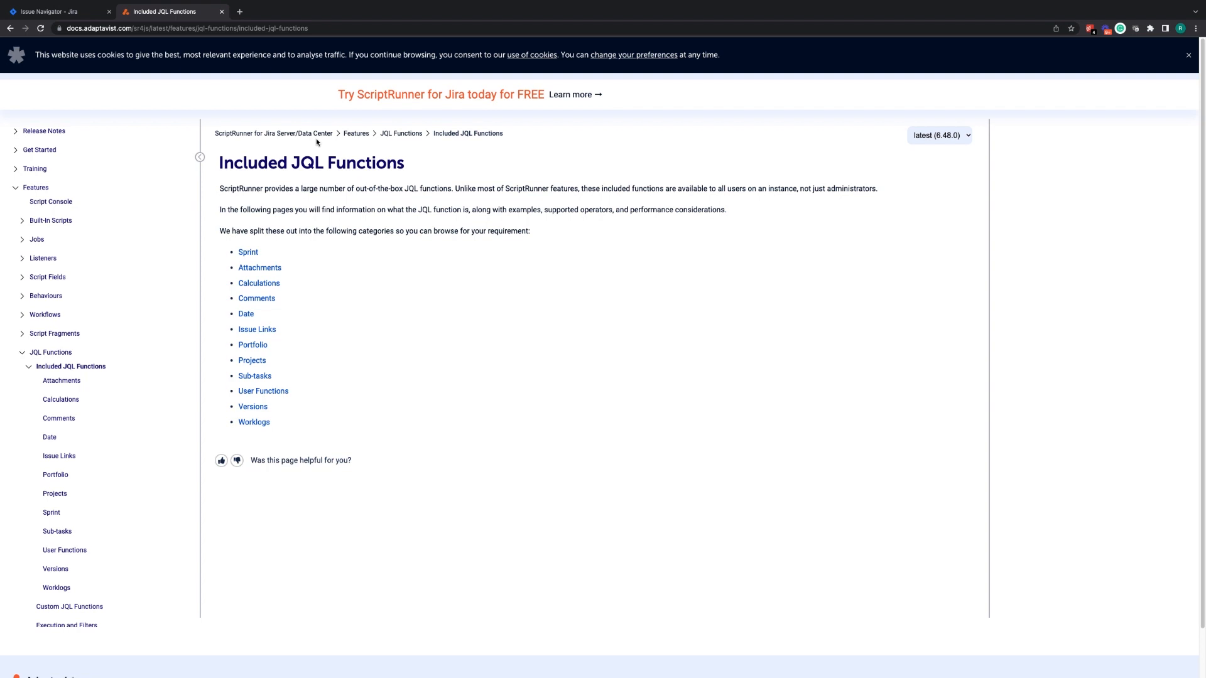
mouse_move(400, 140)
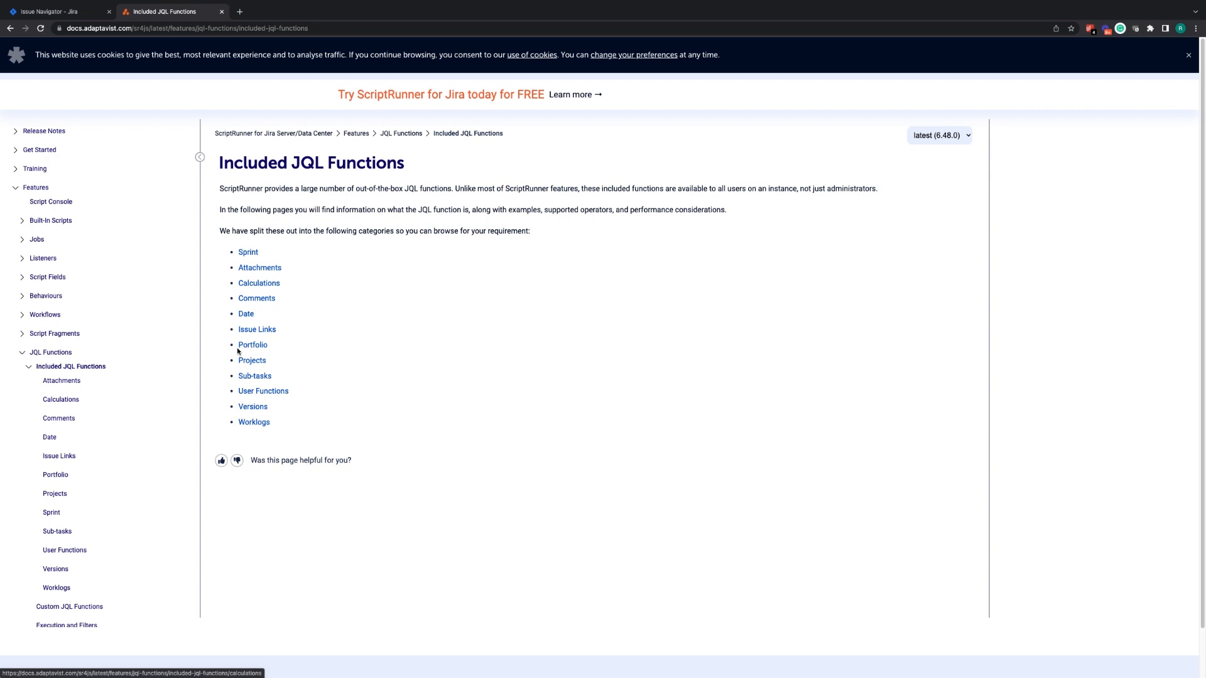
Remove the hasLinks filter and start a fresh IssueFunction criterion.
click(54, 11)
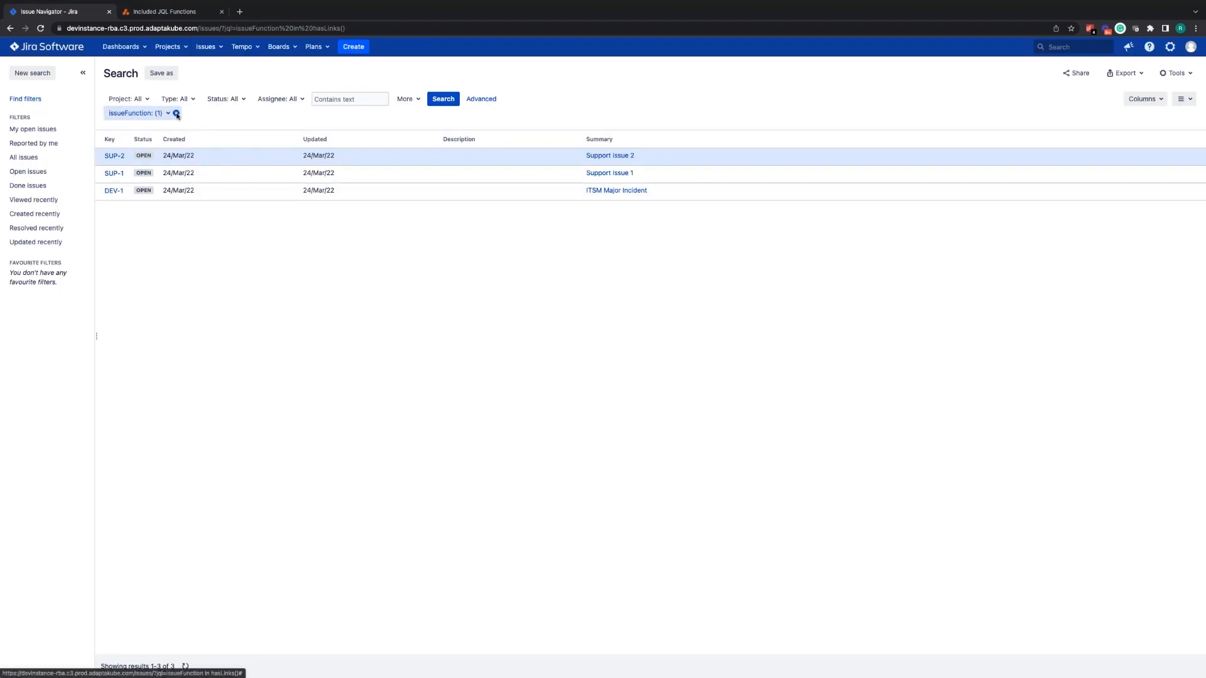
click(406, 98)
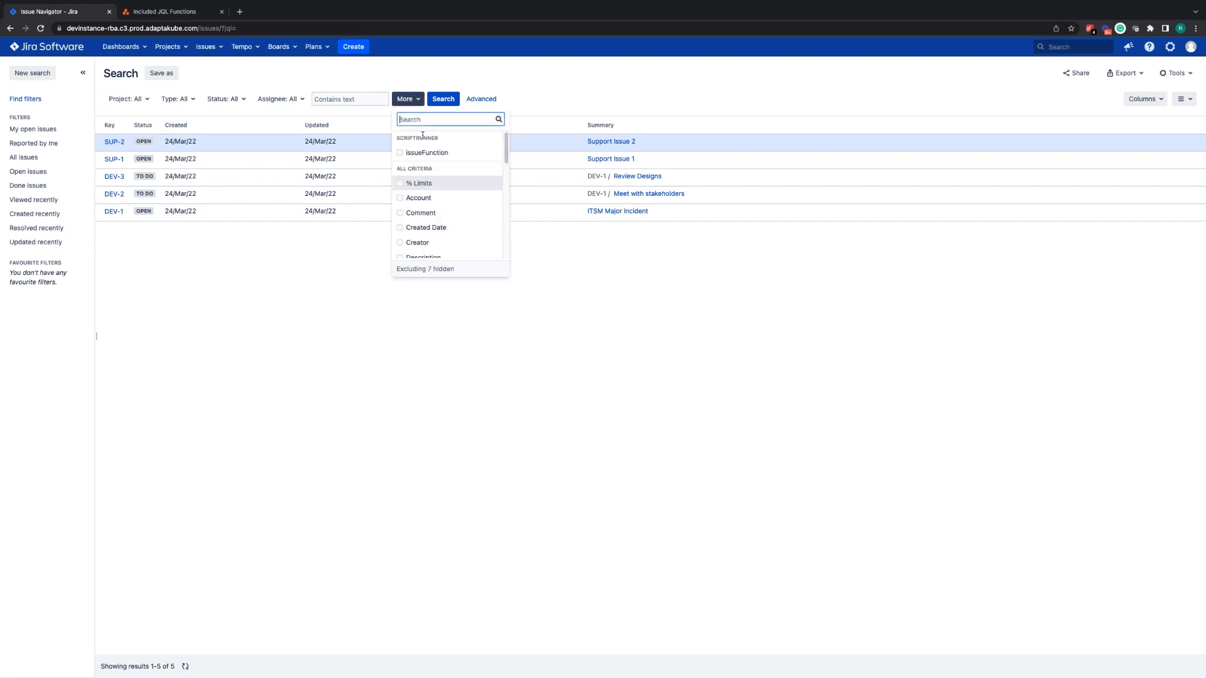
click(427, 152)
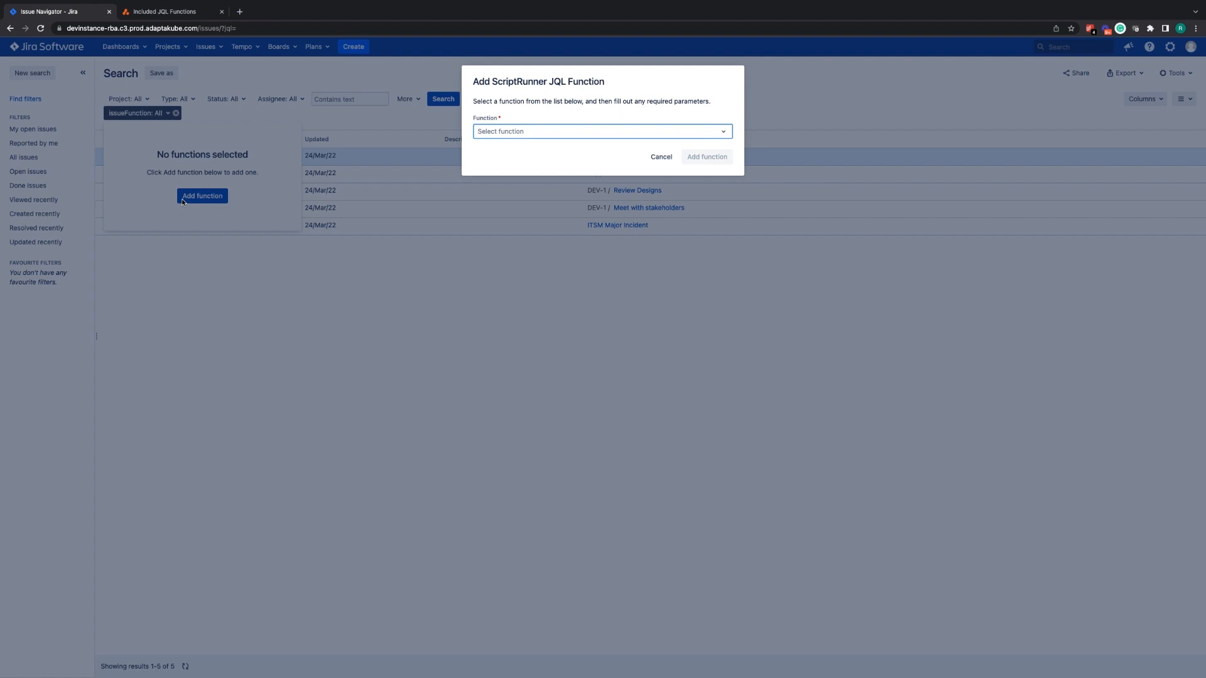
mouse_move(512, 132)
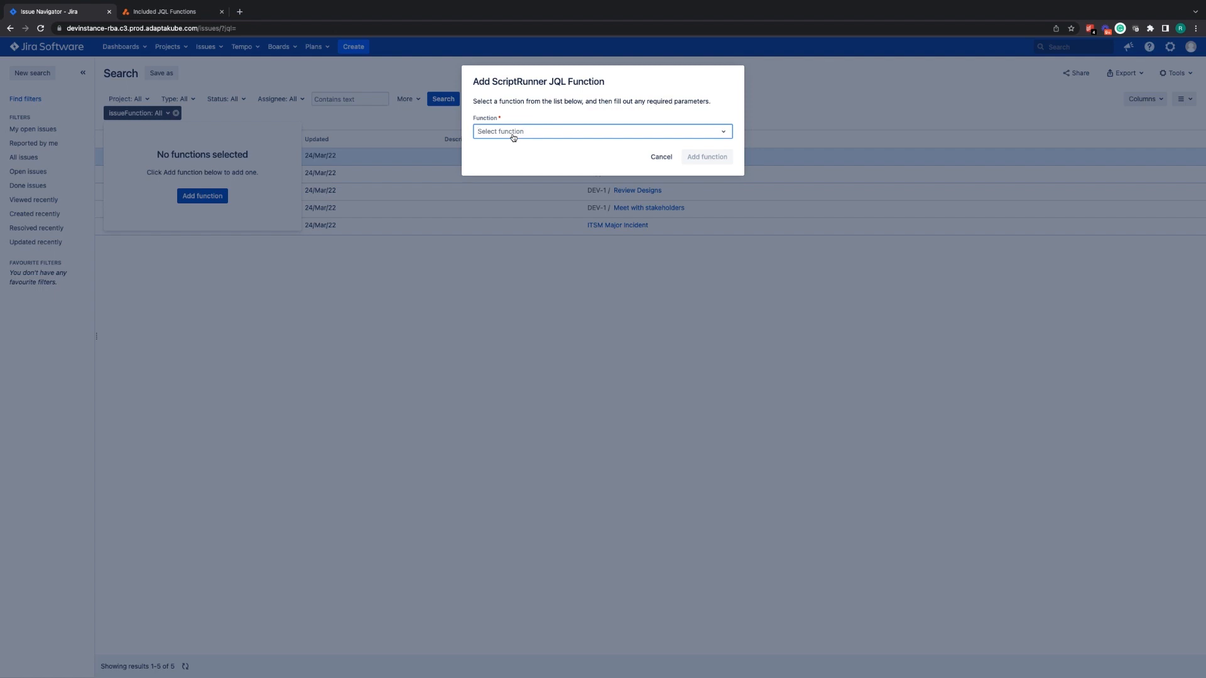
Add linkedIssuesOf("status = Open", blocks) as the search criterion.
text(linked)
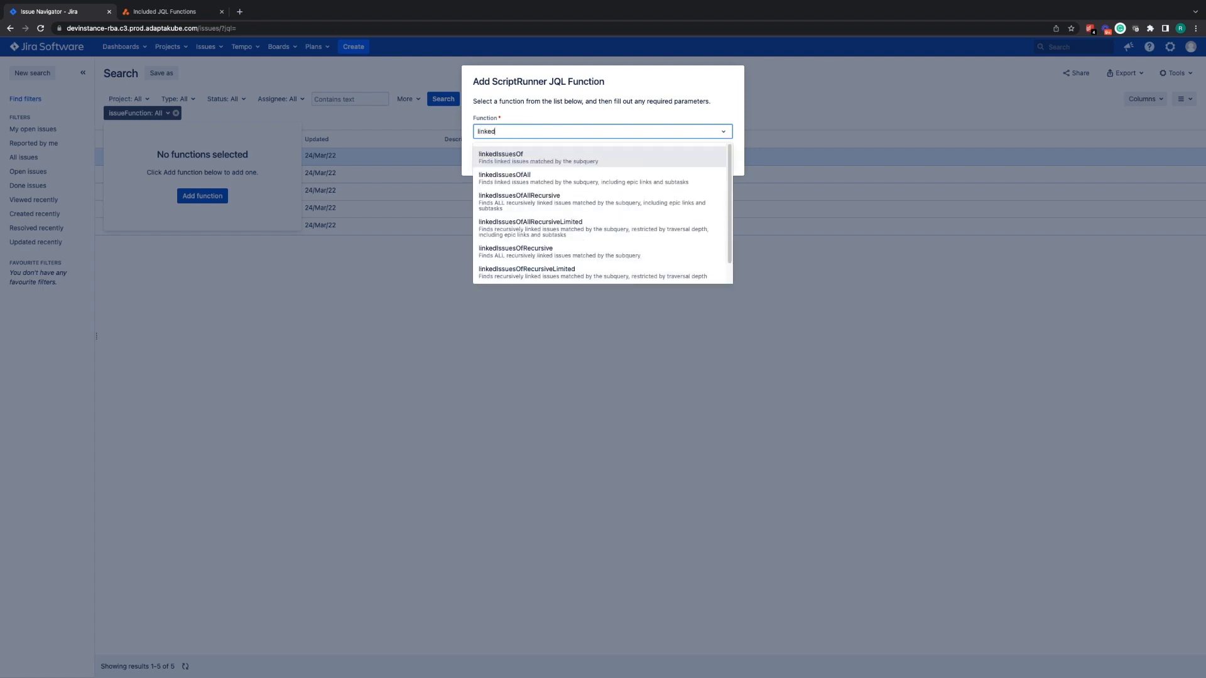
click(501, 157)
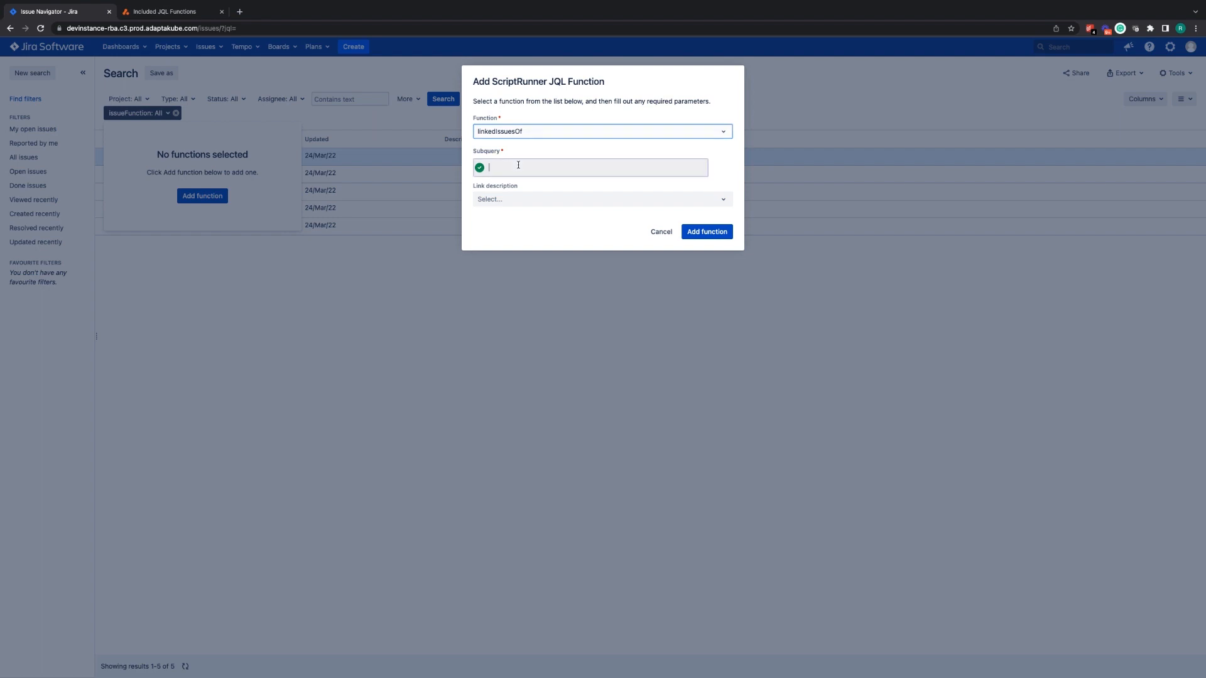
text(stat)
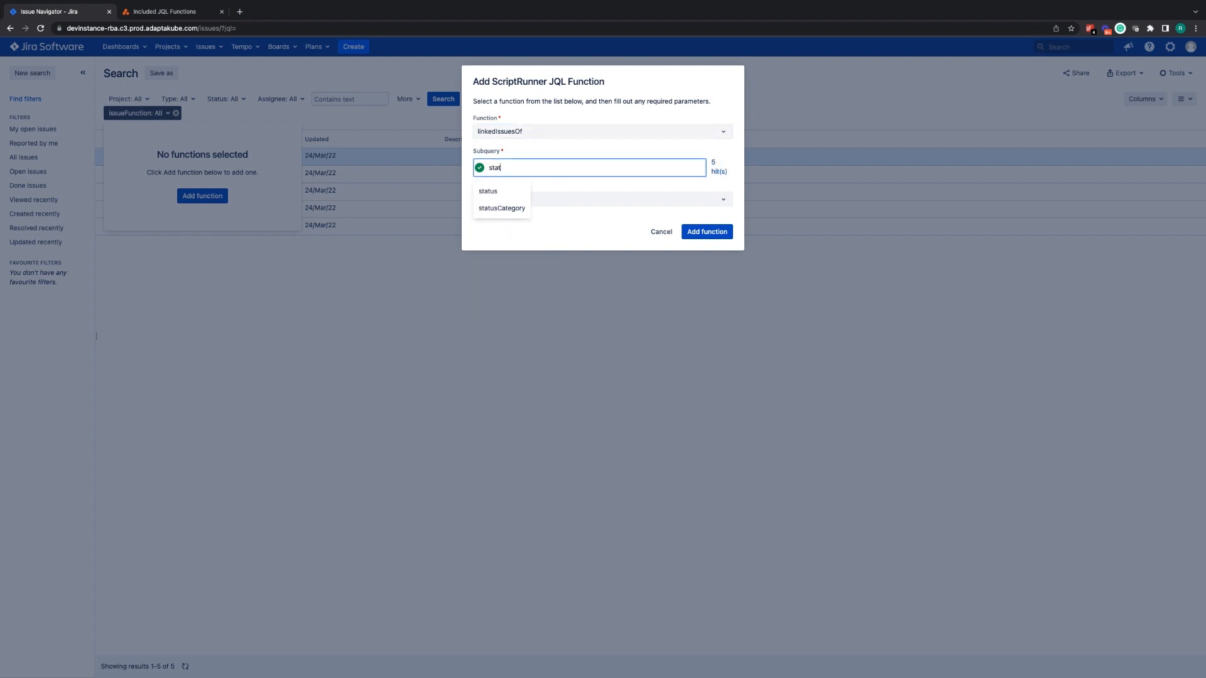
click(487, 191)
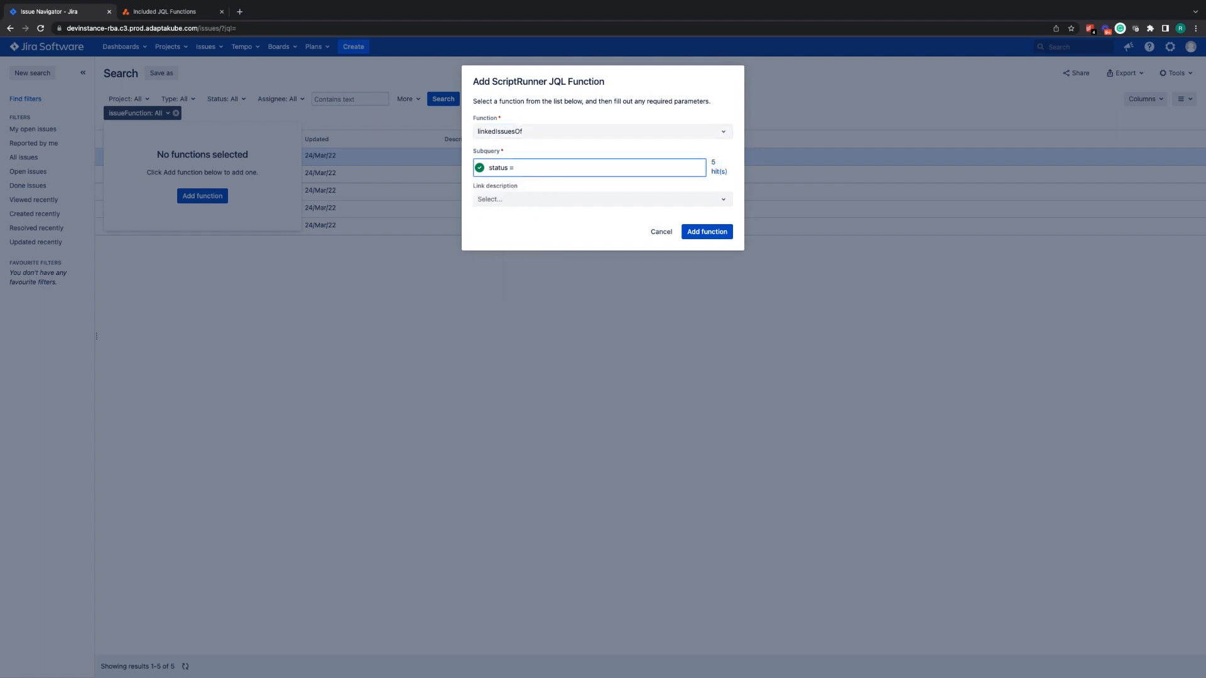
text(Open)
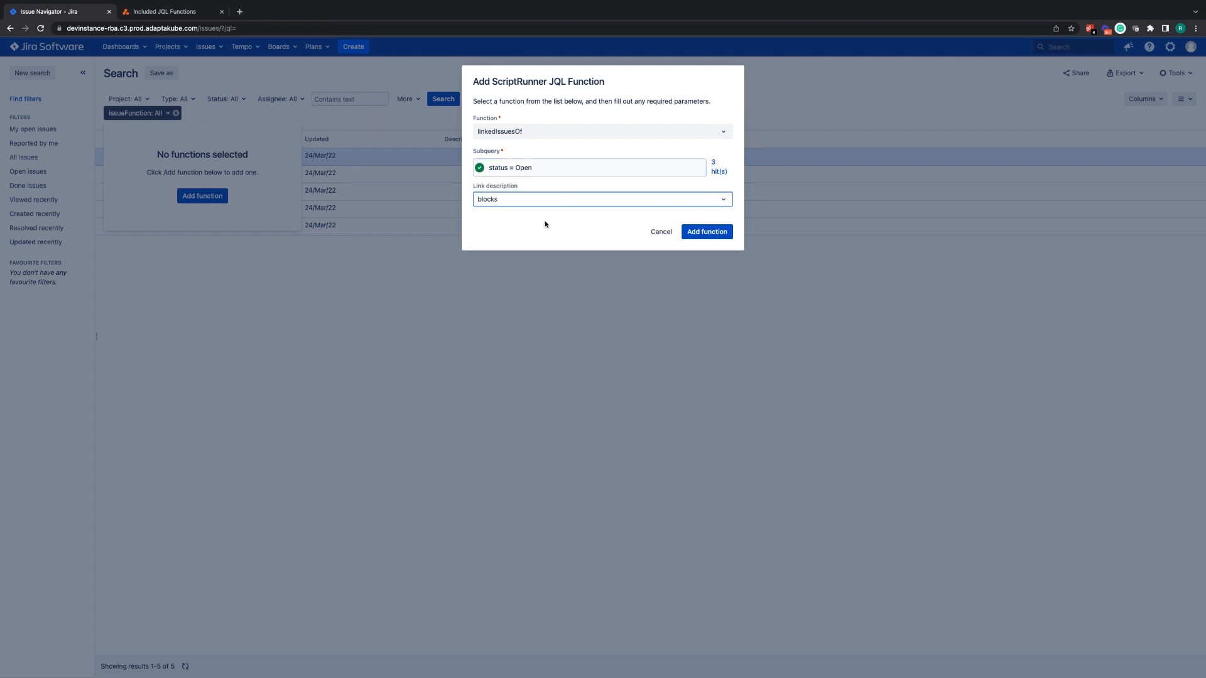
click(704, 231)
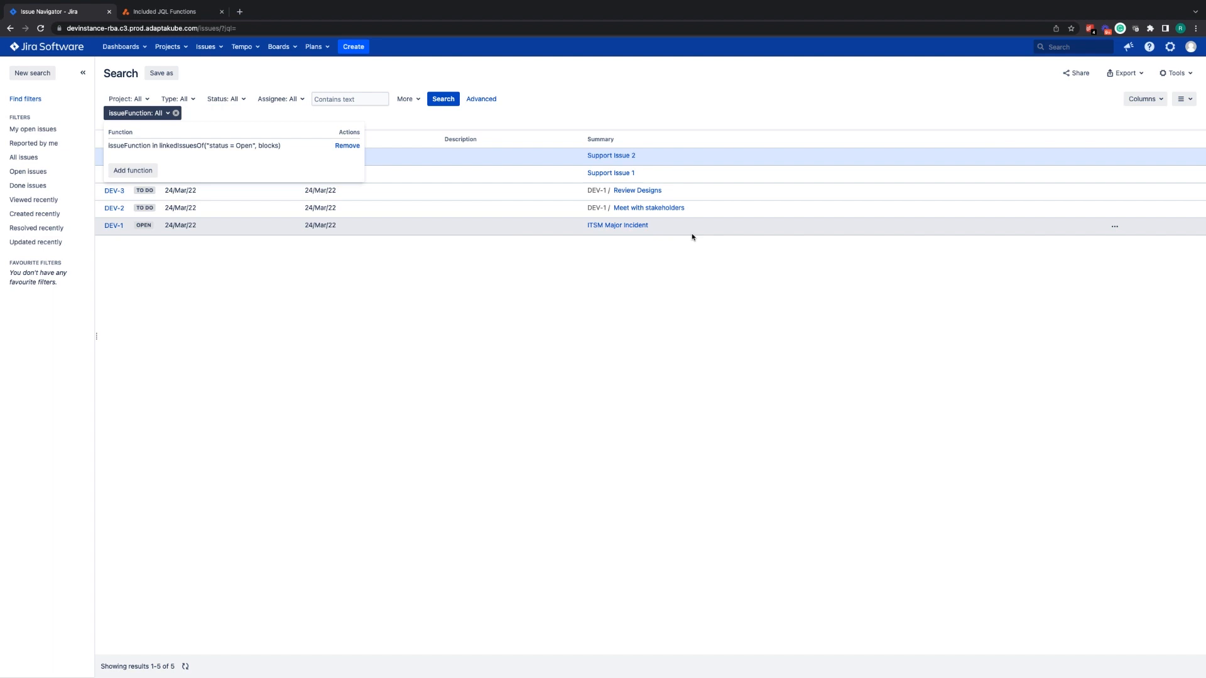
Apply the filter, narrowing results to SUP-2 and SUP-1, and select SUP-2.
click(444, 98)
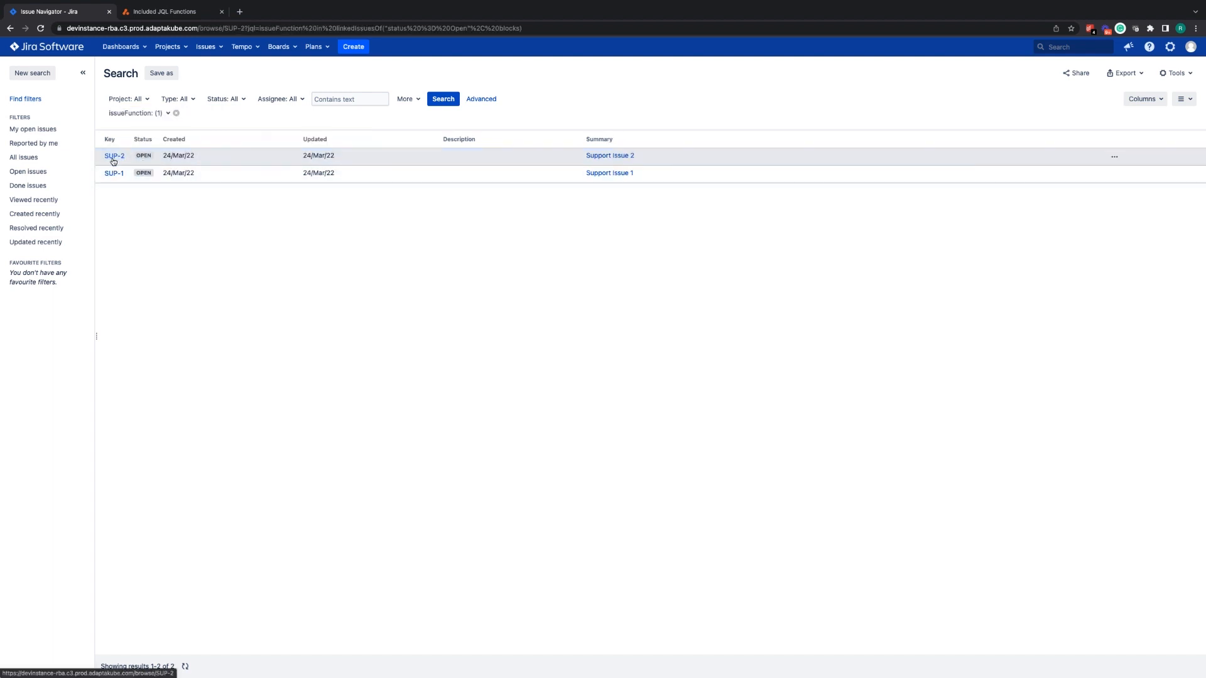
click(114, 156)
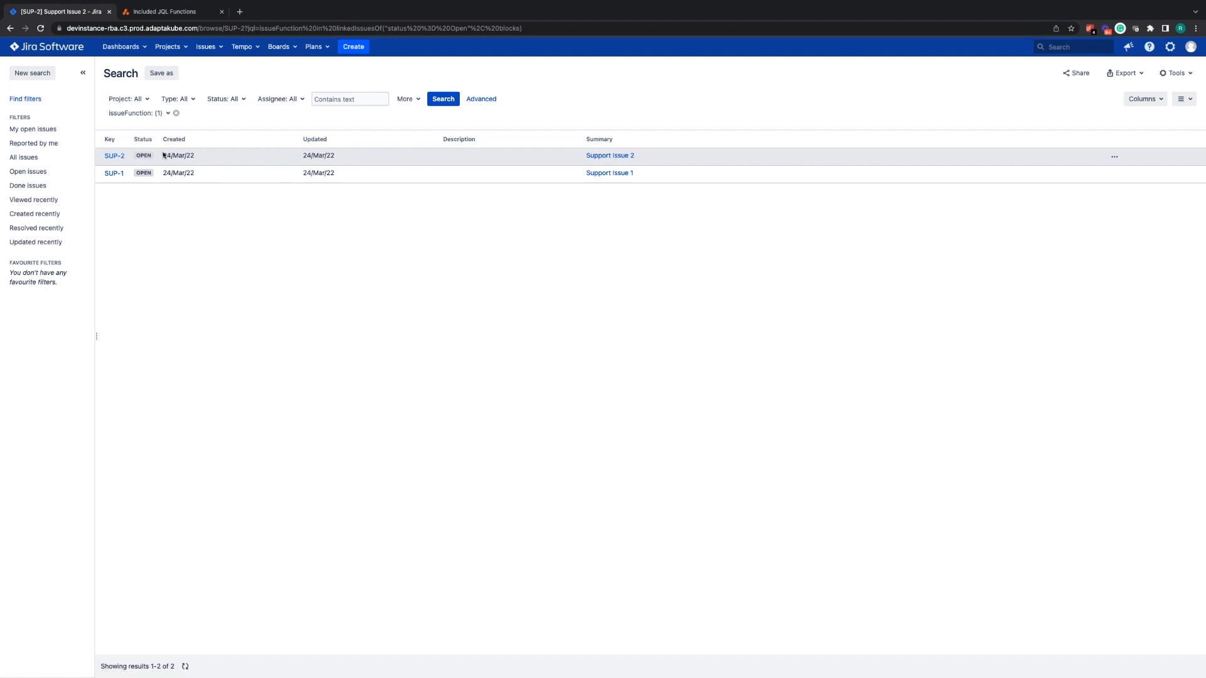
mouse_move(371, 358)
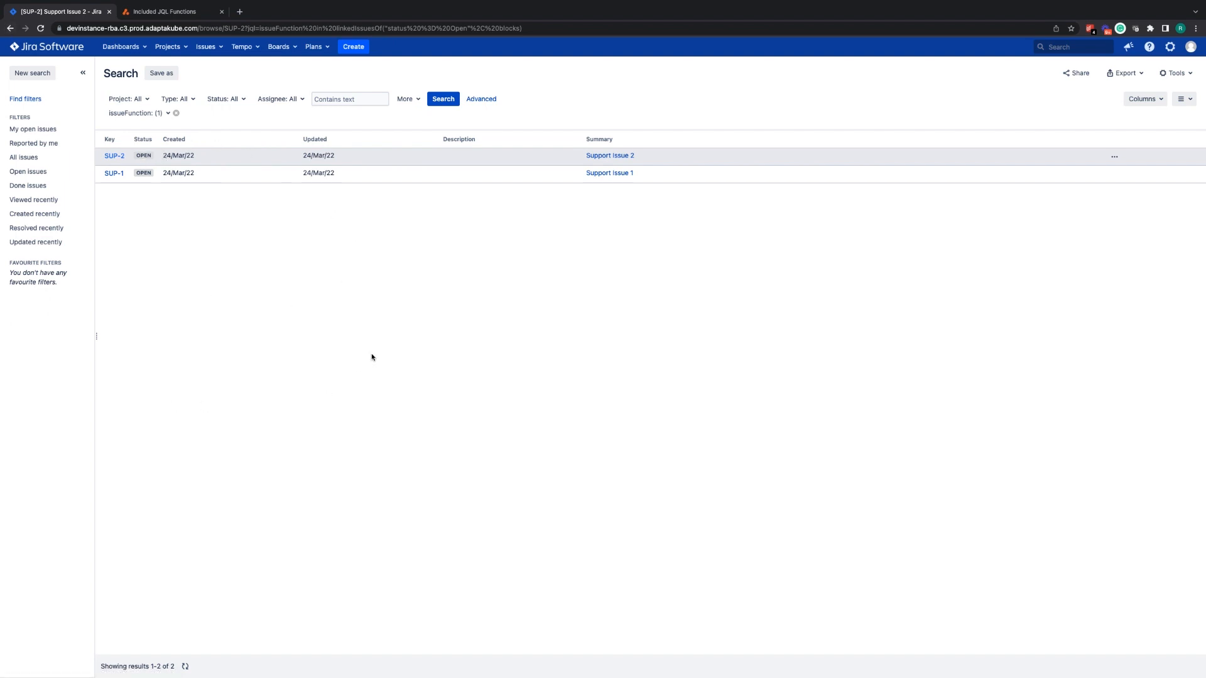